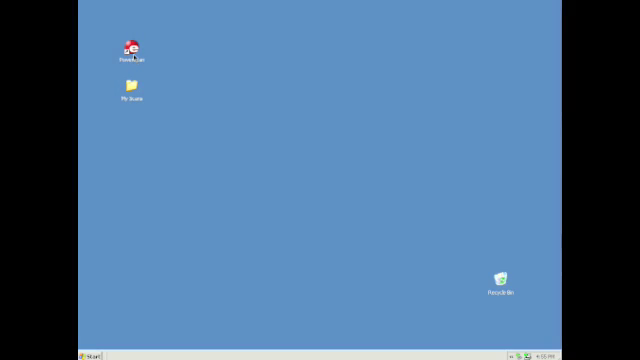
Launch PowerScan from its desktop icon
double_click(132, 46)
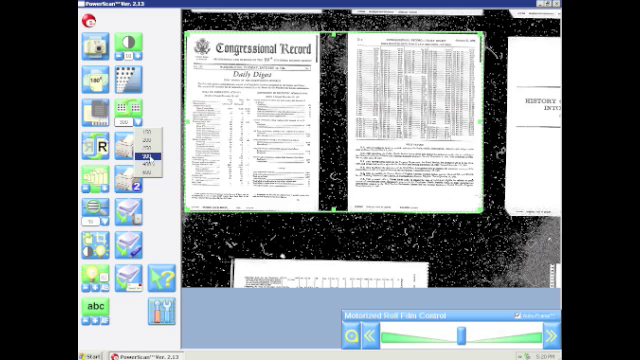
Choose a DPI value from the left toolbar's resolution dropdown
left_click(150, 160)
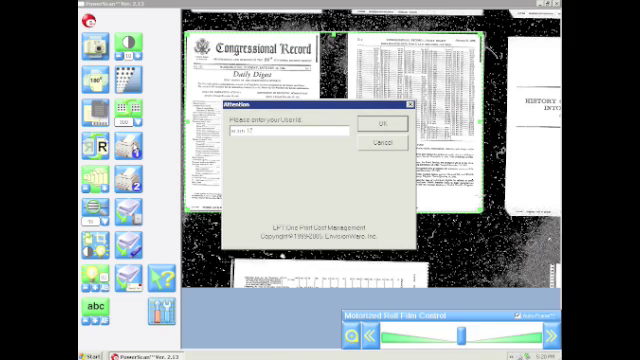
Confirm the entered user ID in the Attention prompt
left_click(379, 122)
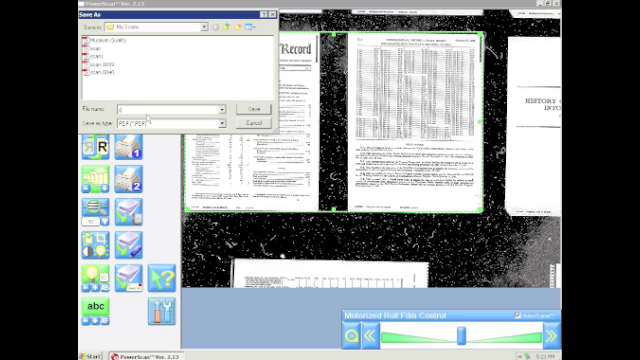
Name the PDF 'scan 10' in the Save As dialog
type("scan 10")
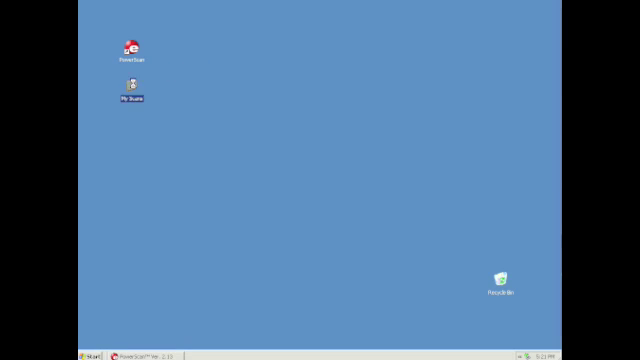
double_click(129, 92)
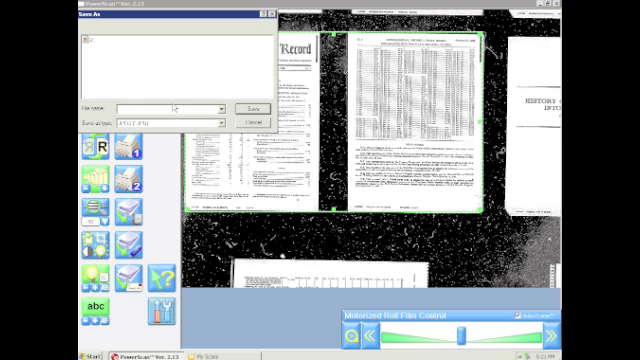
Name the scan 'scan 12' and set the Save as type to PDF
left_click(216, 108)
type("scan12")
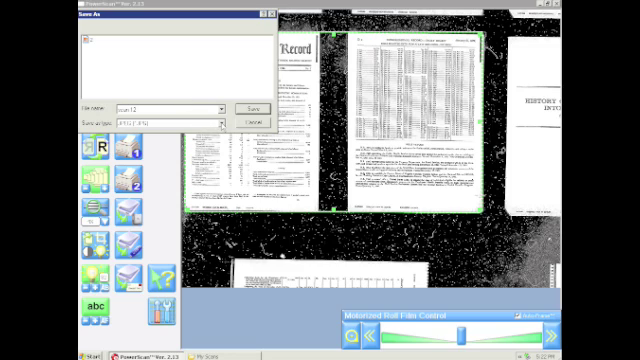
left_click(210, 118)
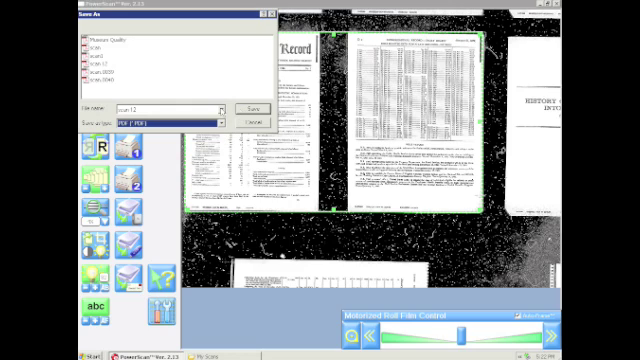
left_click(244, 105)
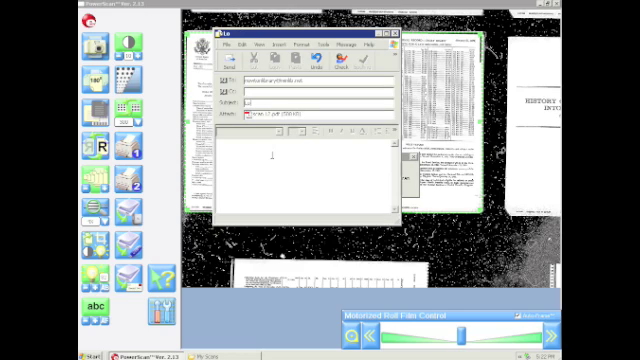
Enter subject 'Look at These Scans!' and body 'Hi! Look what I found'
type("Look at These Scans!")
type("Hi")
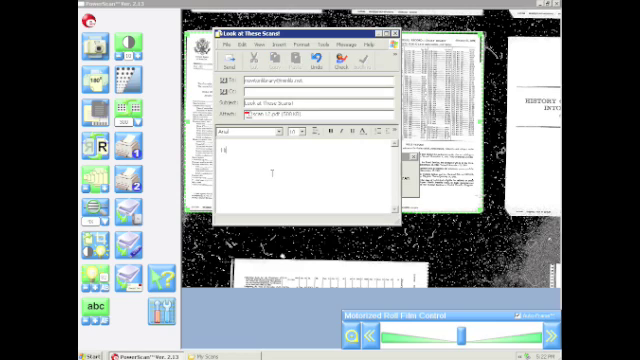
type("Look")
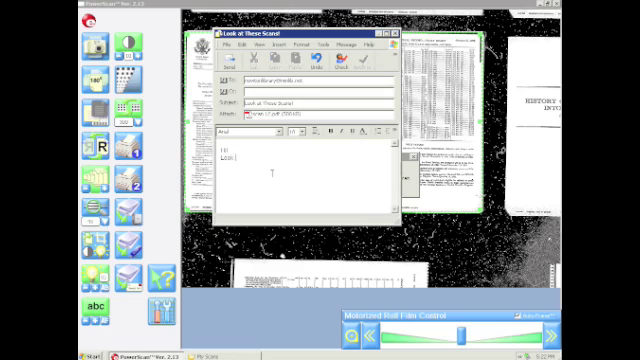
type("Look what I found")
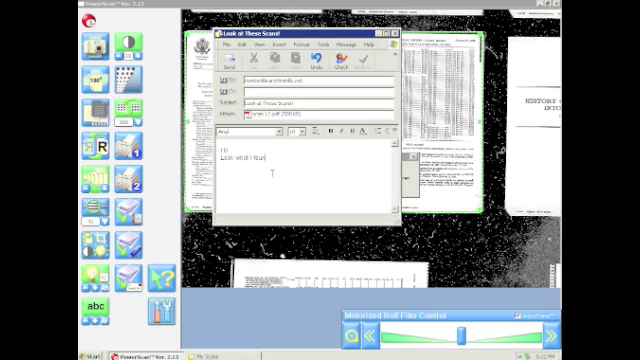